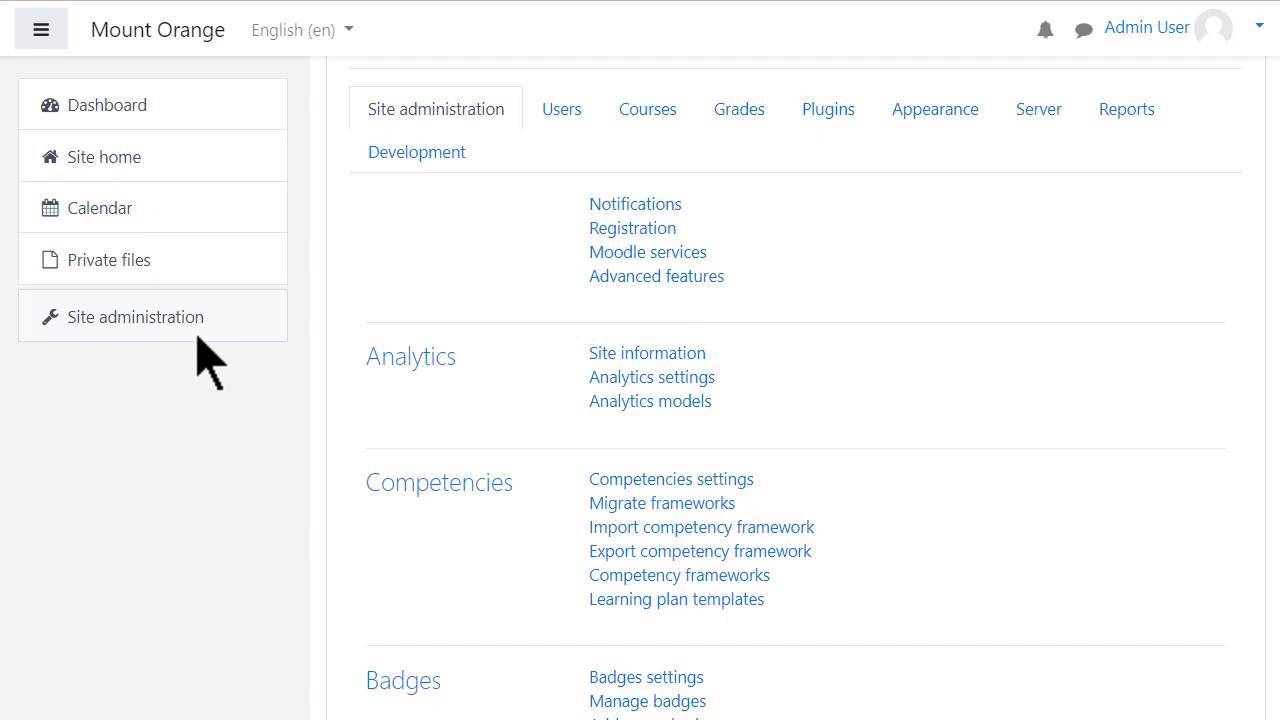
pyautogui.moveTo(200, 330)
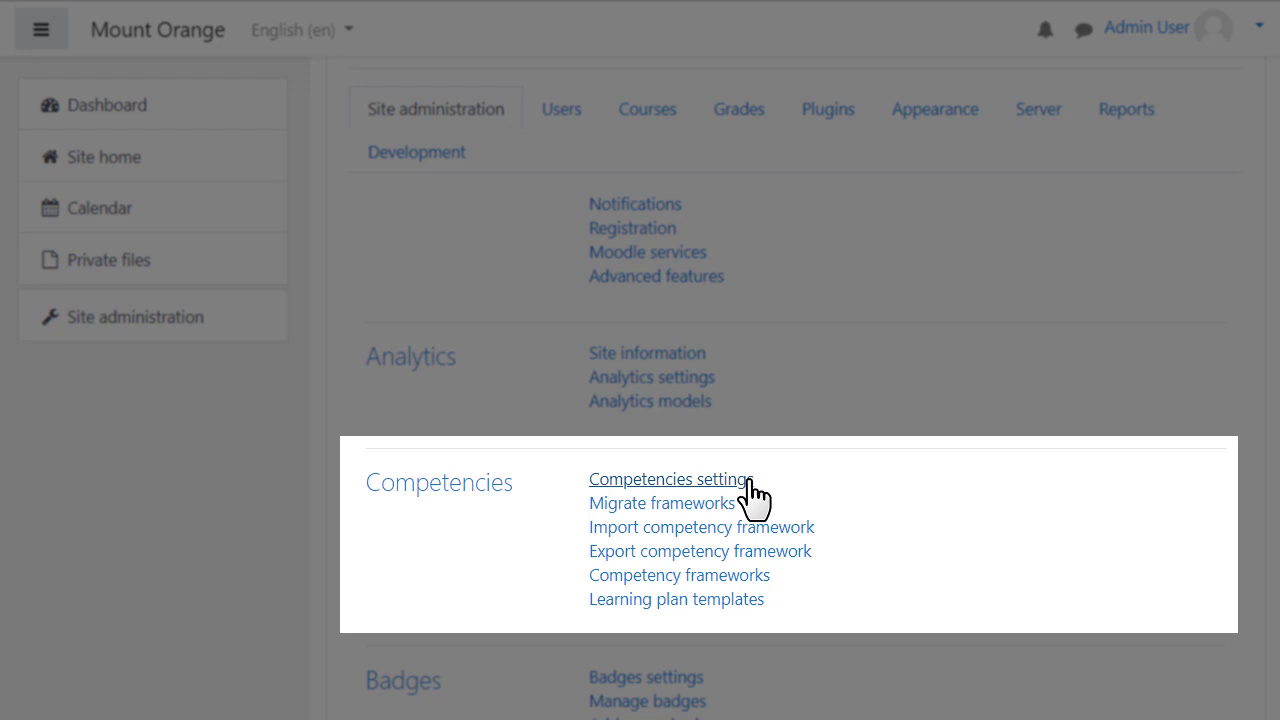
pyautogui.moveTo(848, 504)
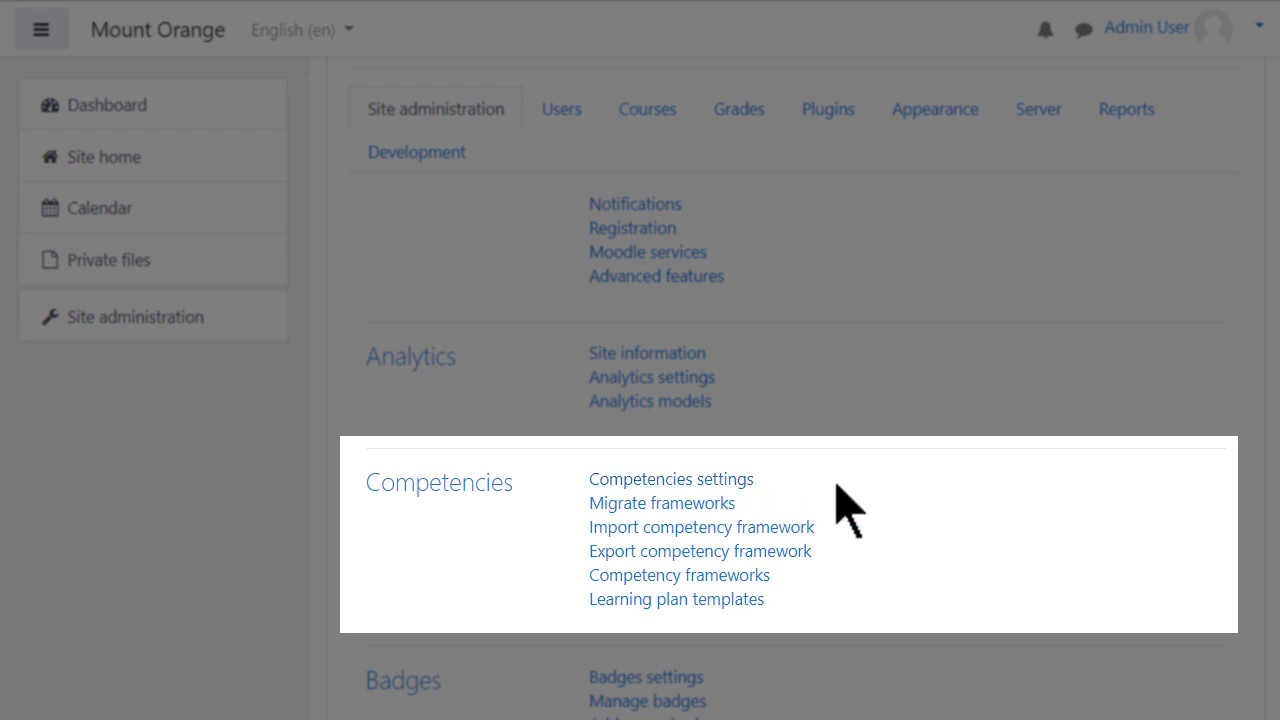
pyautogui.moveTo(816, 550)
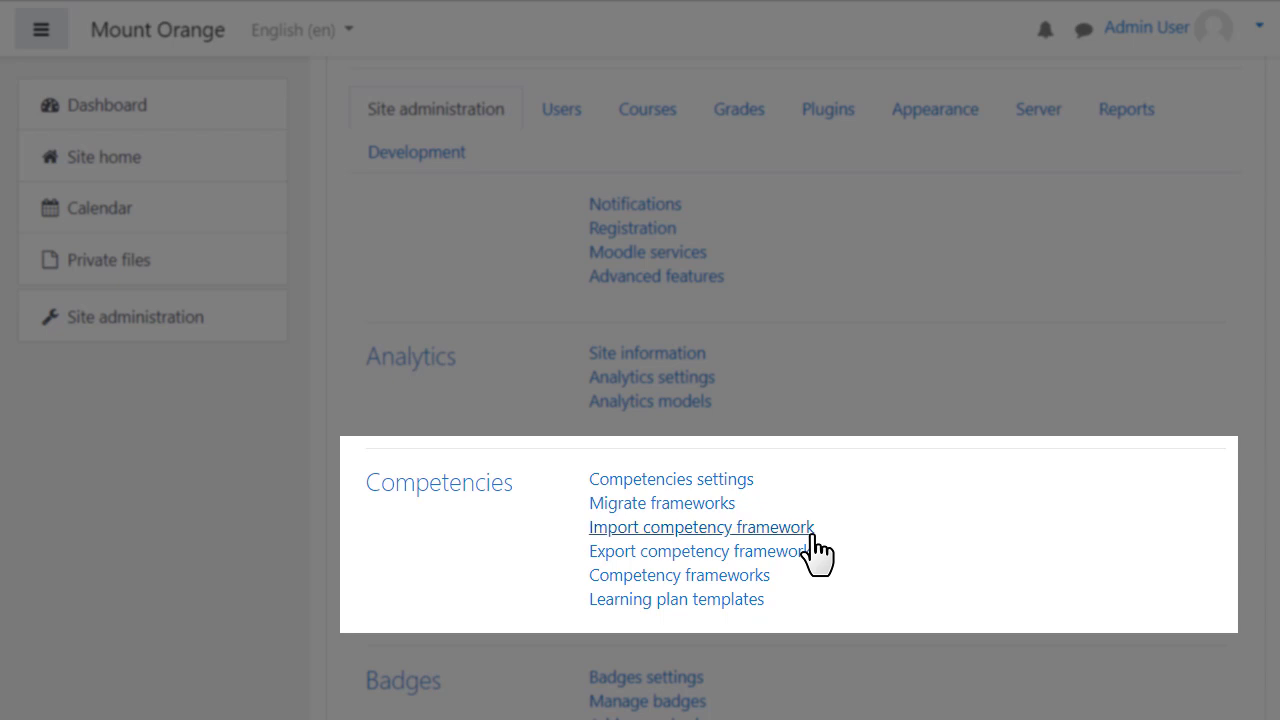
pyautogui.moveTo(784, 604)
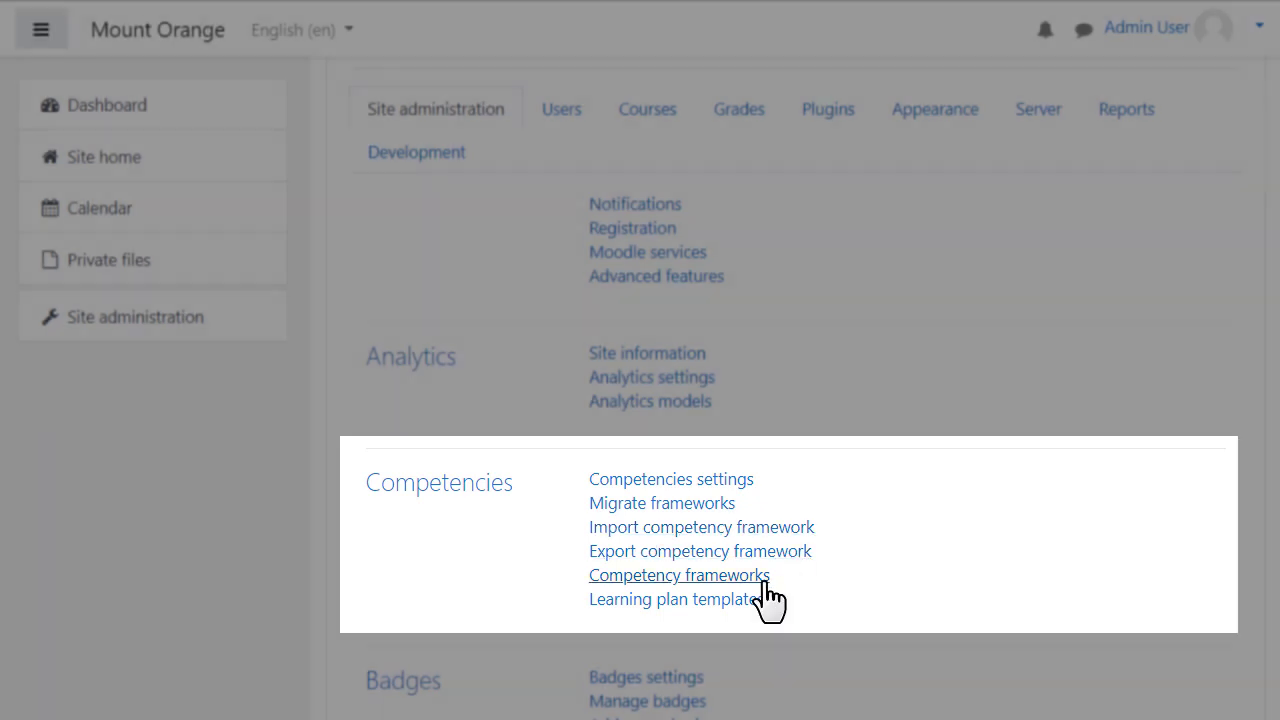
# Go to the competency frameworks list from the Competencies administration options.
pyautogui.click(680, 576)
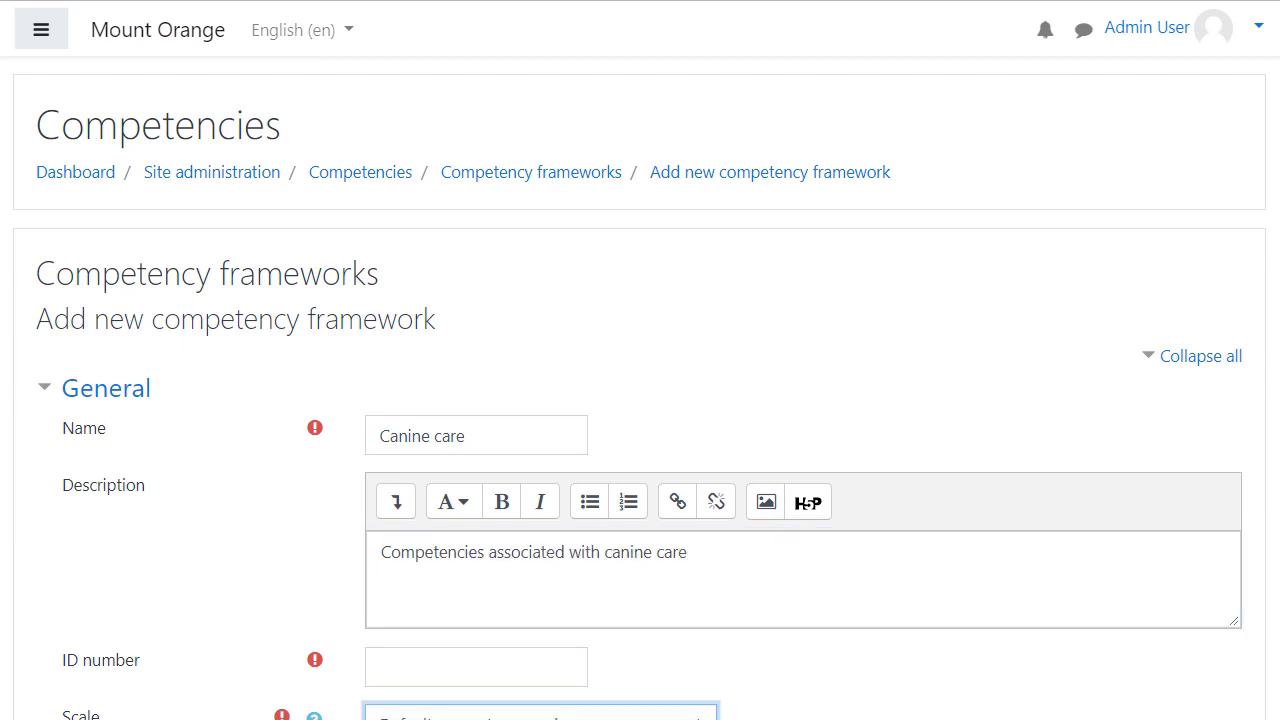
# Give the Canine care framework ID number 1917 and reveal the default competence scale.
pyautogui.write('1917')
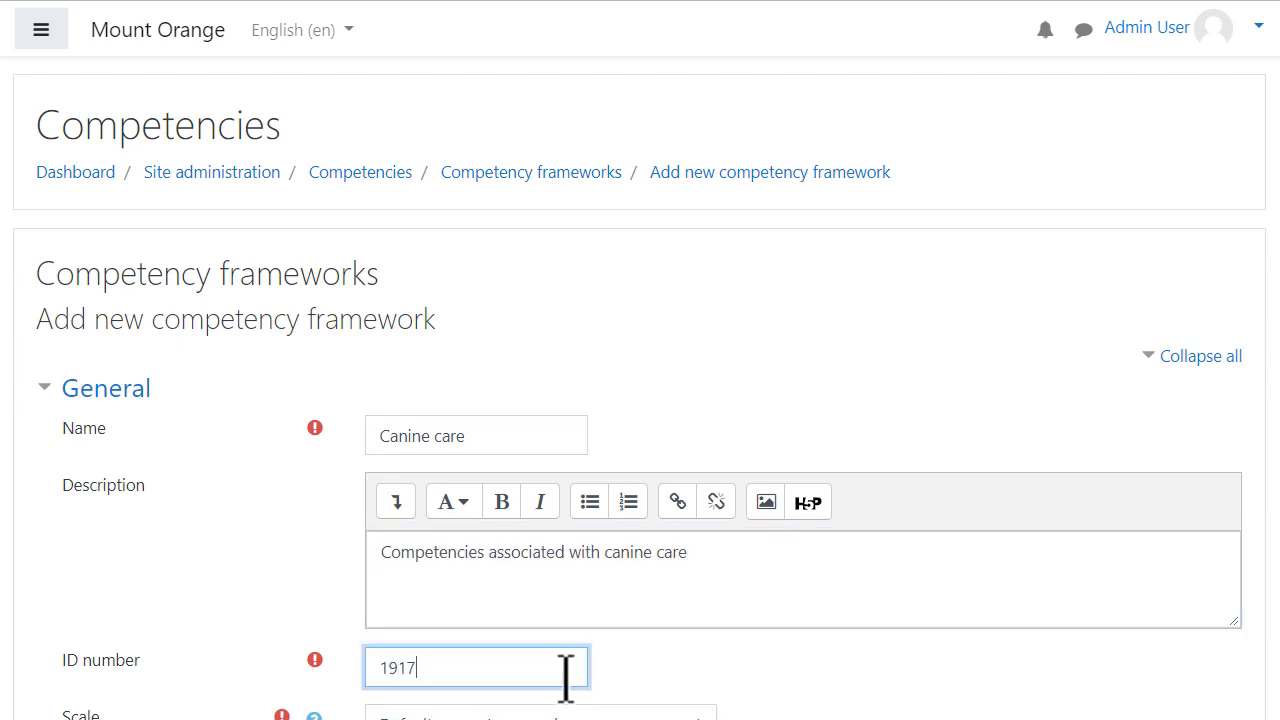
pyautogui.scroll(-3)
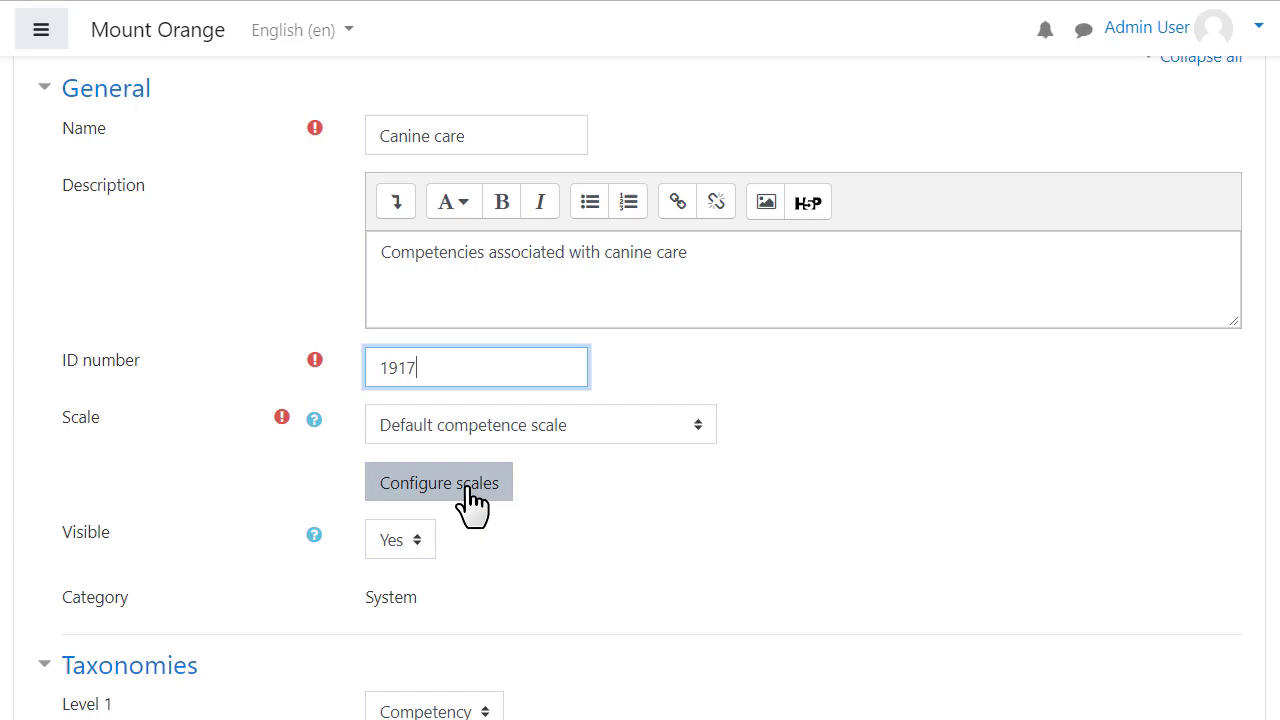
# Configure the default scale with 'Not yet competent' as default and proficient, then close its settings.
pyautogui.click(438, 482)
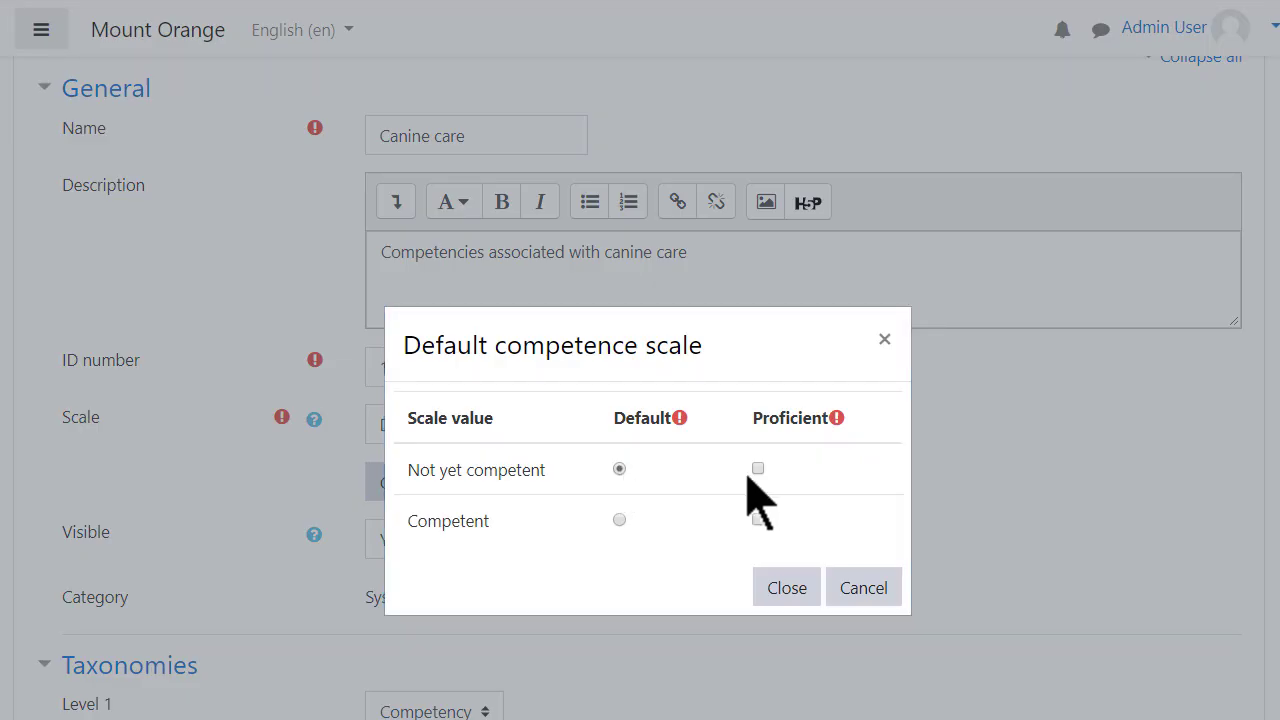
pyautogui.click(758, 468)
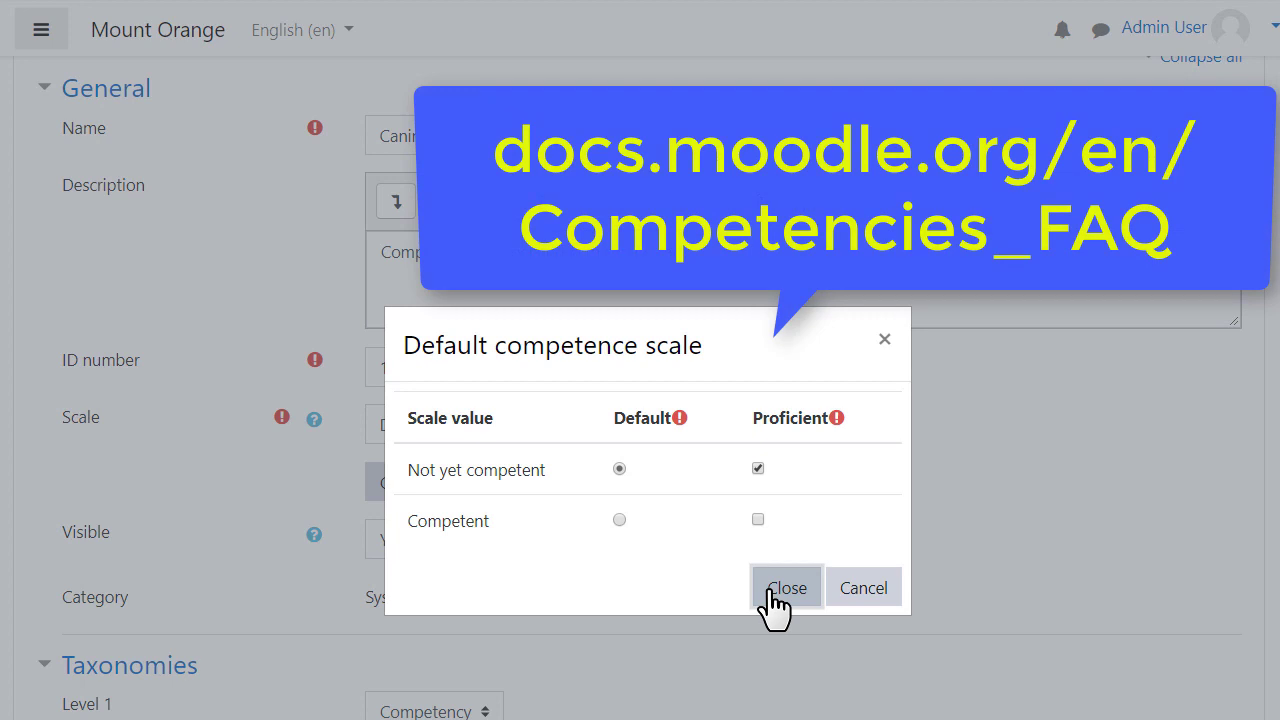
pyautogui.click(786, 588)
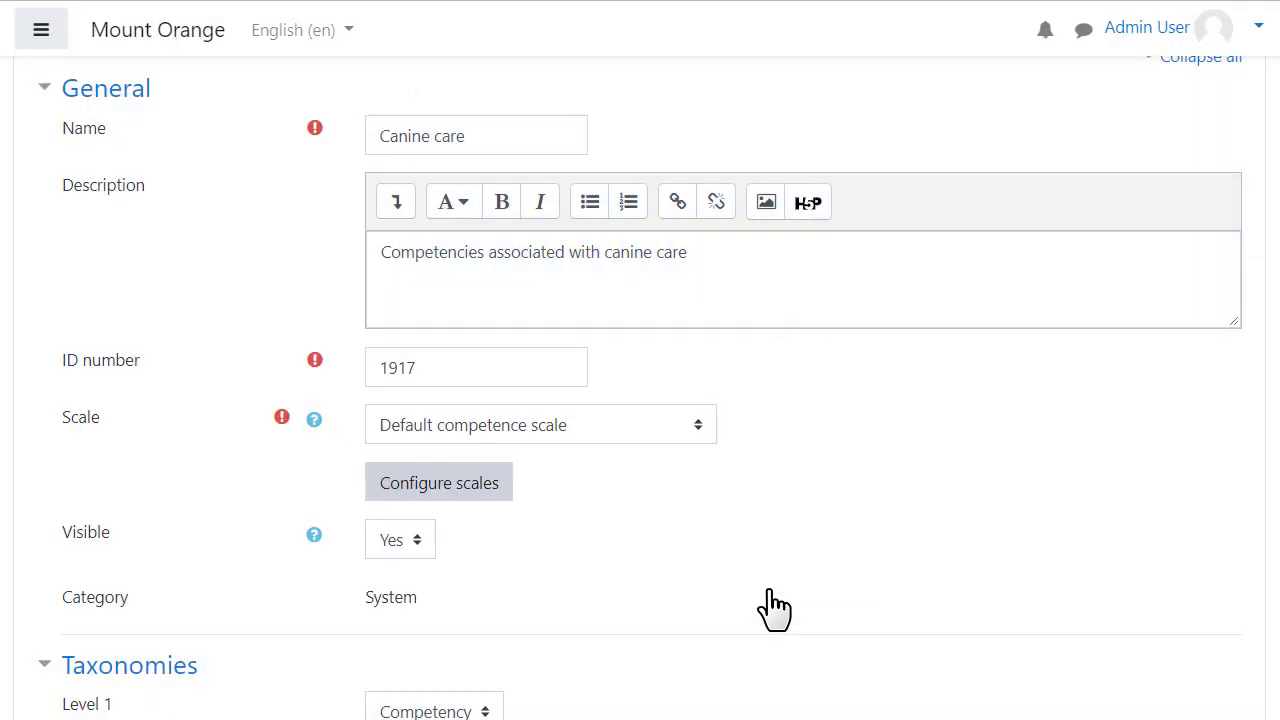
# Enter ID number 19171 for the Nutrition competency in the Canine care framework.
pyautogui.scroll(-3)
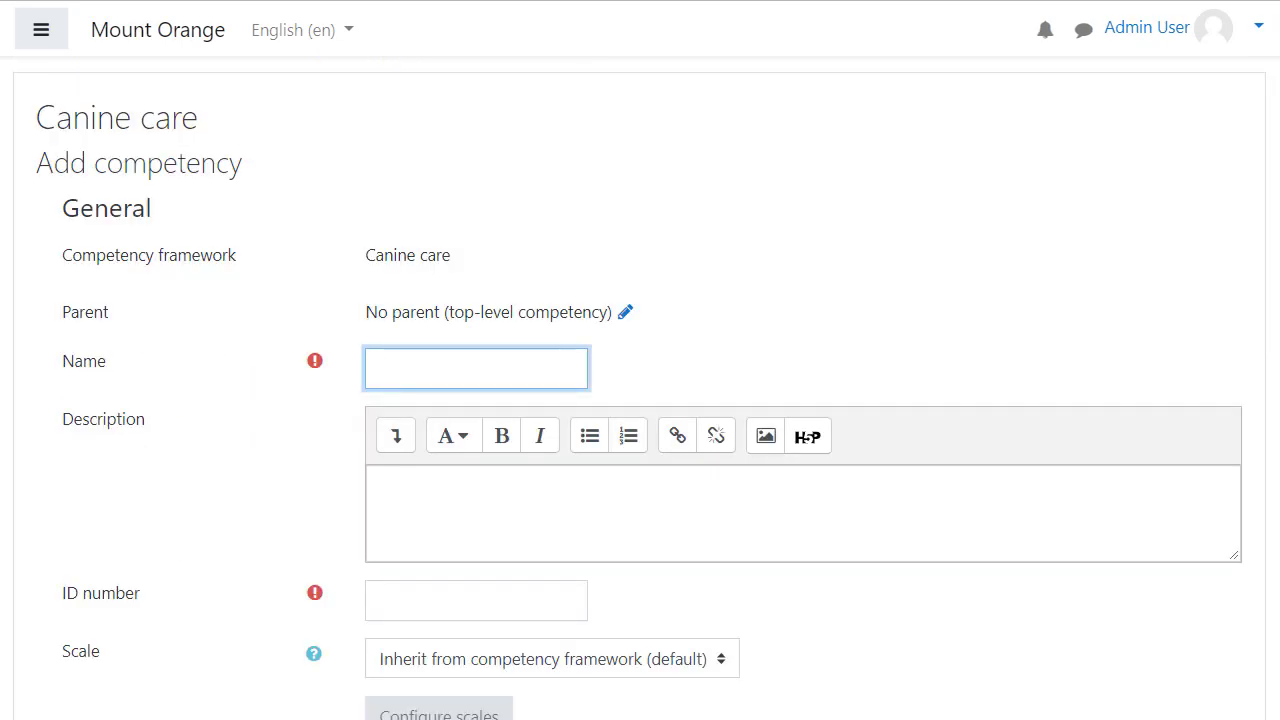
pyautogui.write('19171')
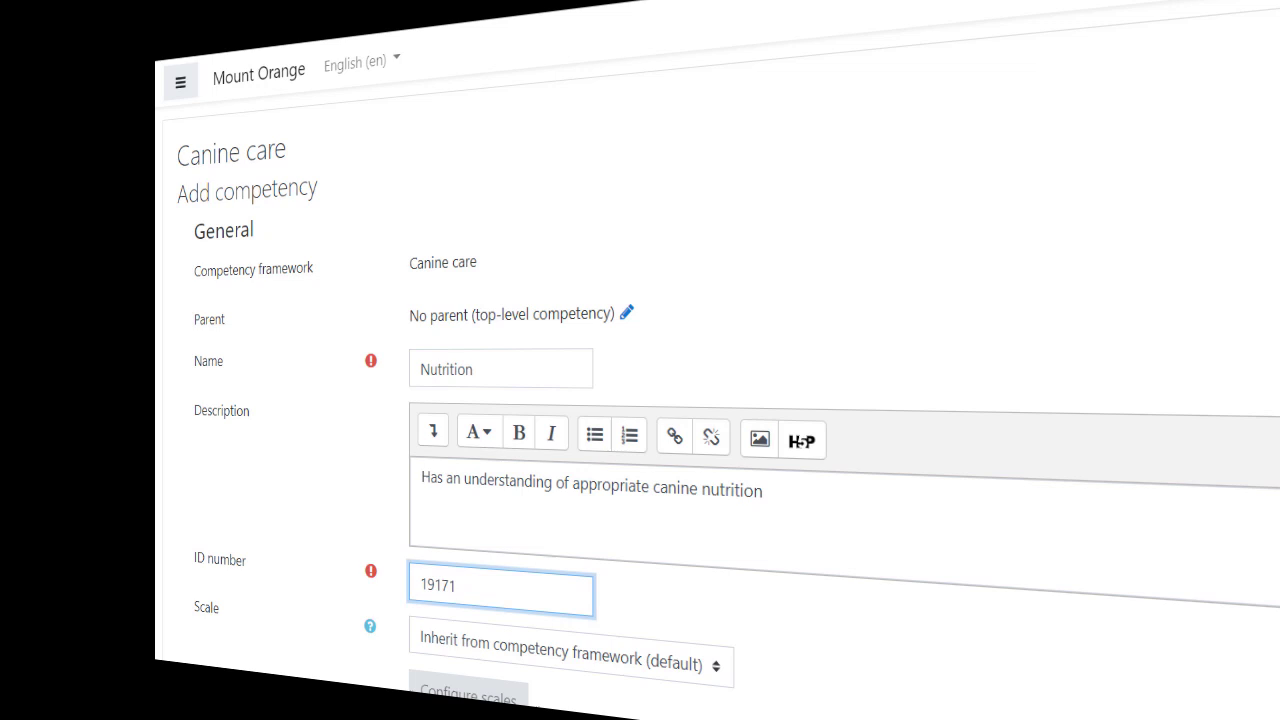
# Add Nutrition and Health to the Canine care course, then go to the learning plan templates page.
pyautogui.click(122, 260)
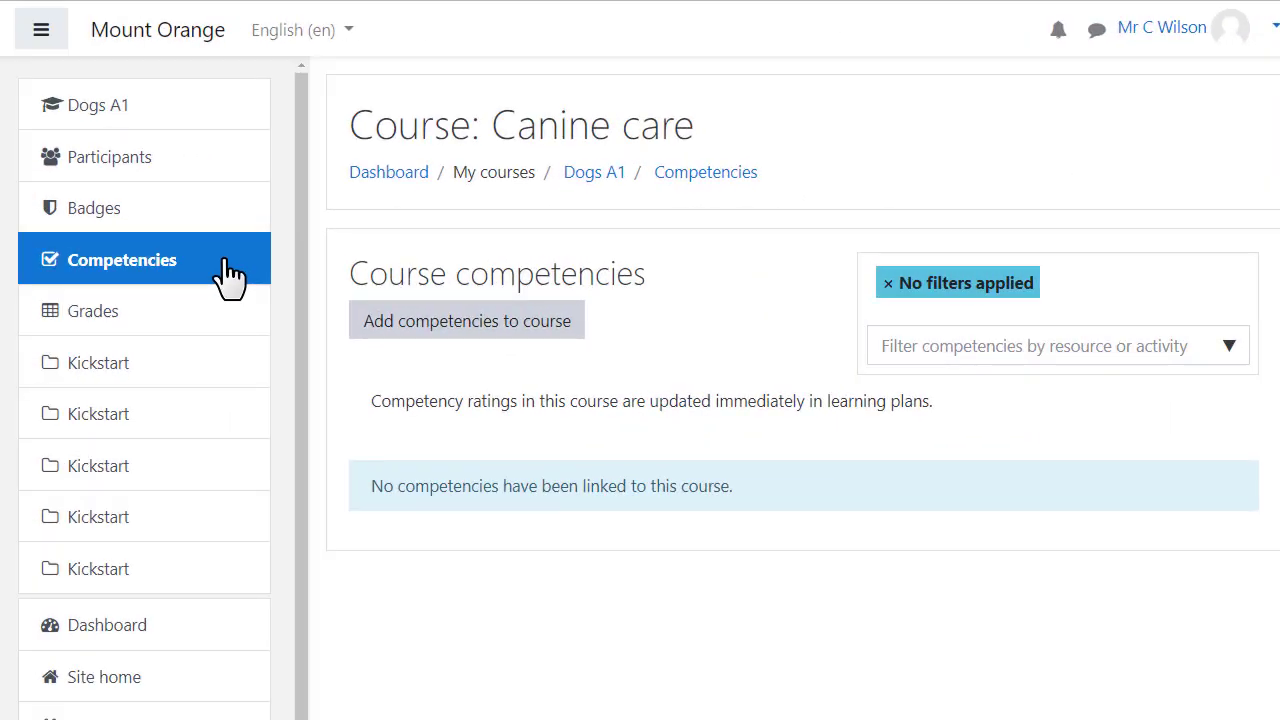
pyautogui.moveTo(270, 284)
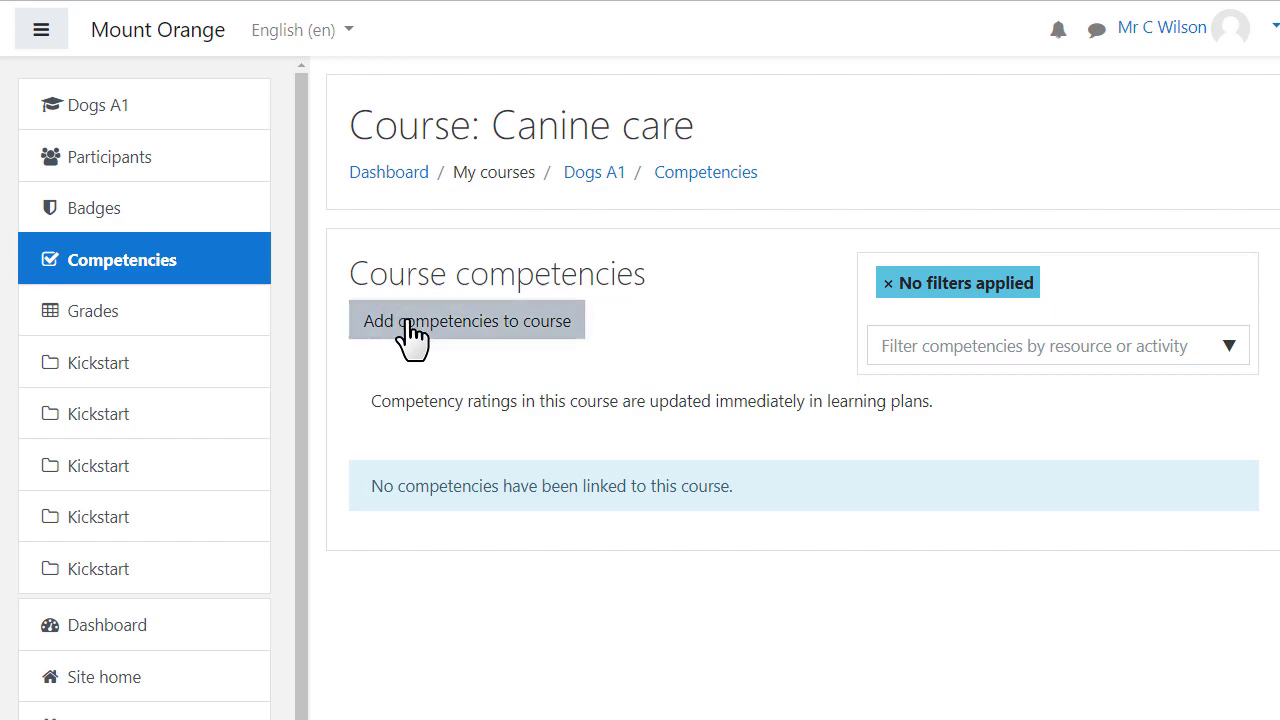
pyautogui.click(466, 320)
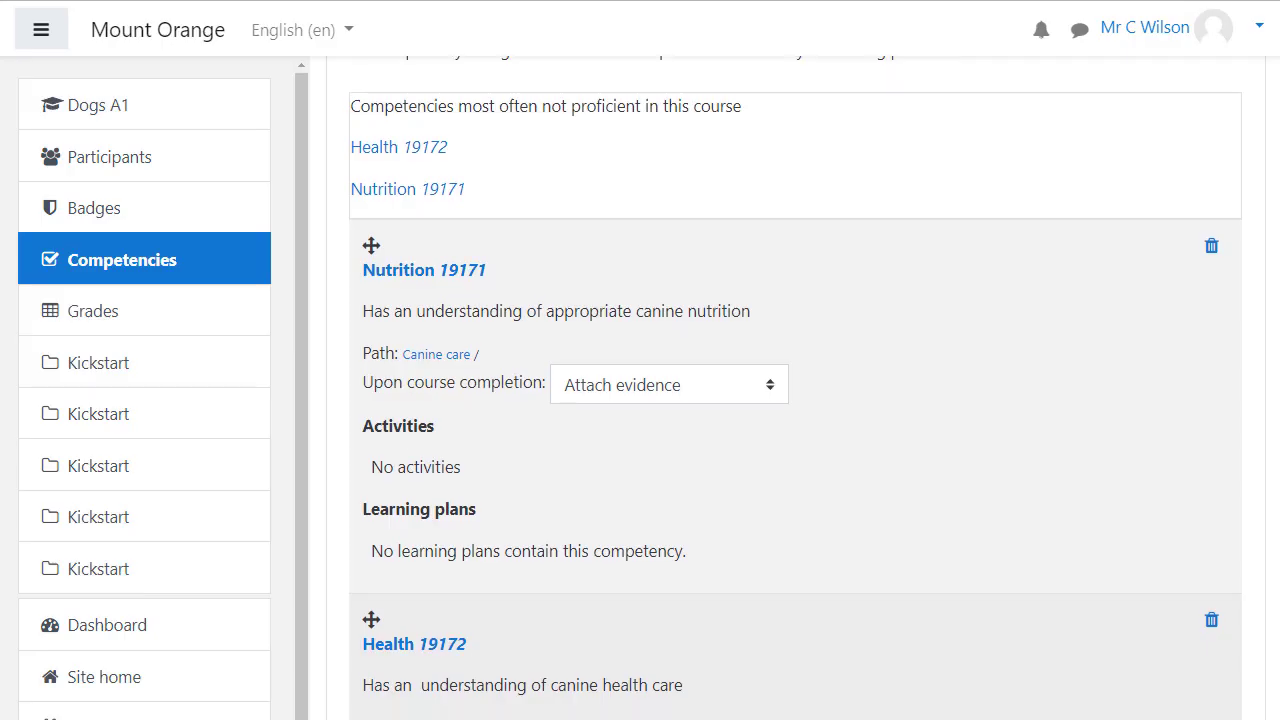
pyautogui.scroll(-3)
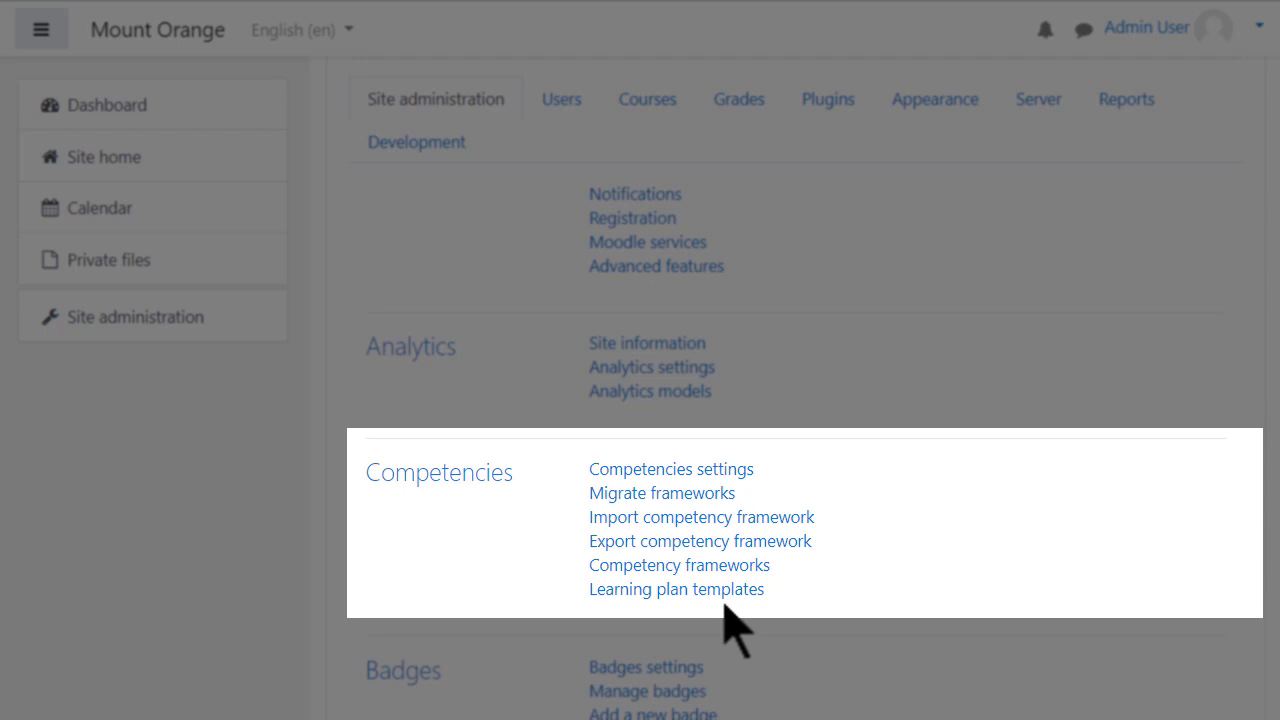
pyautogui.click(676, 588)
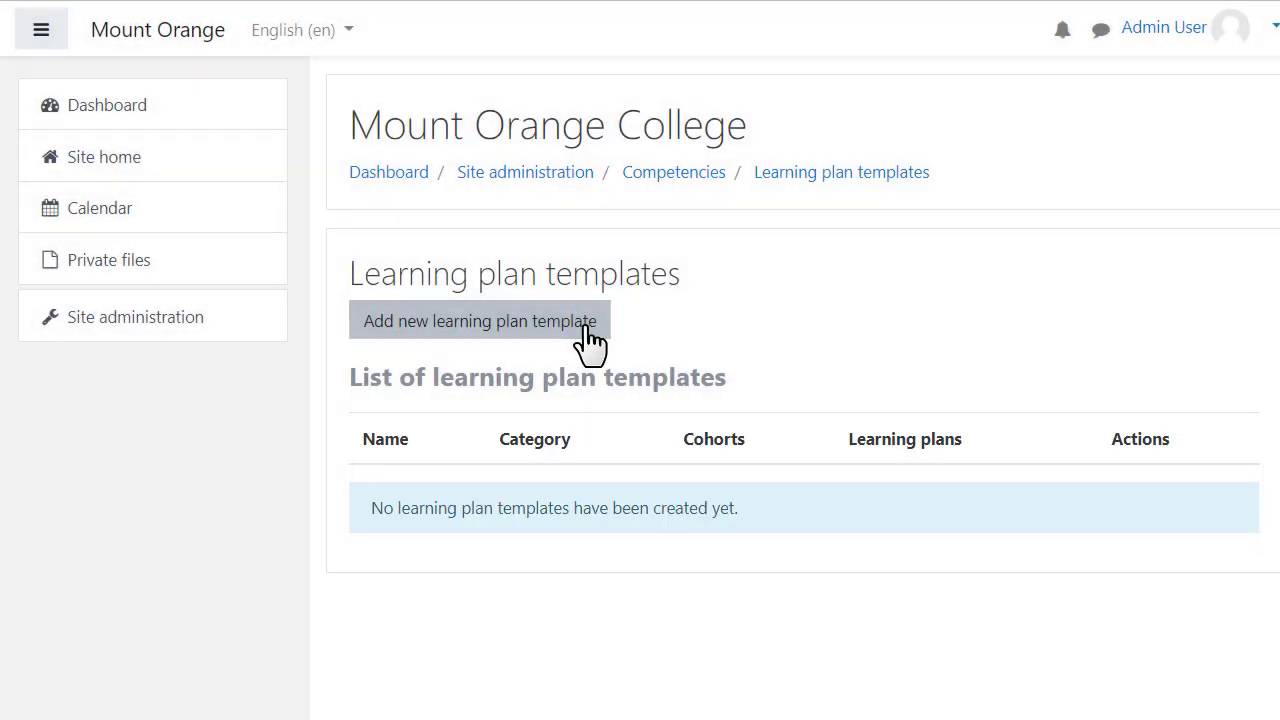